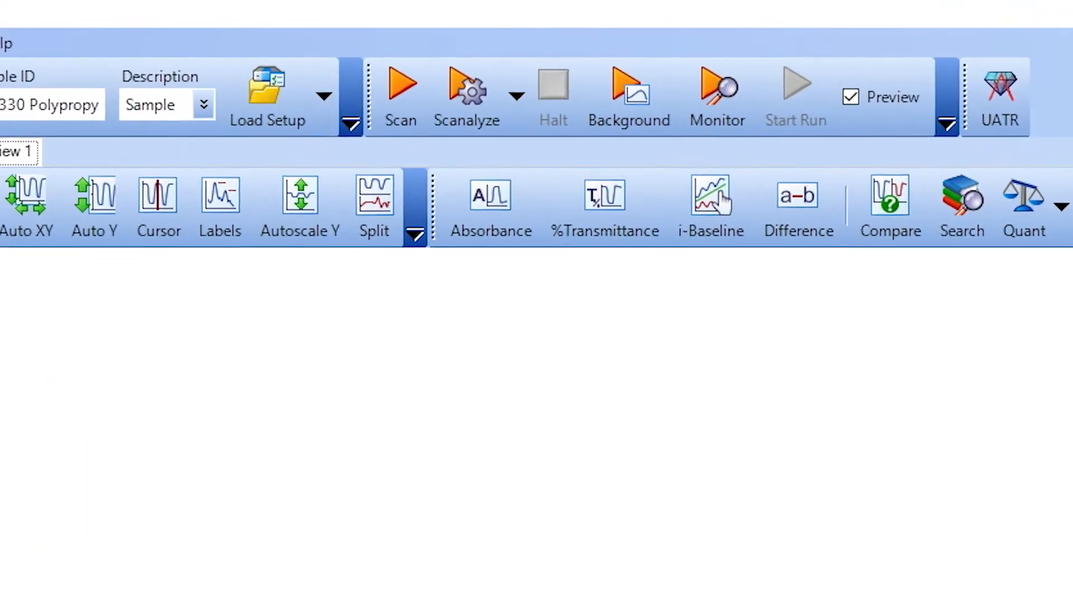
Start the background scan from the toolbar and move on to the sample preview.
left_click(631, 92)
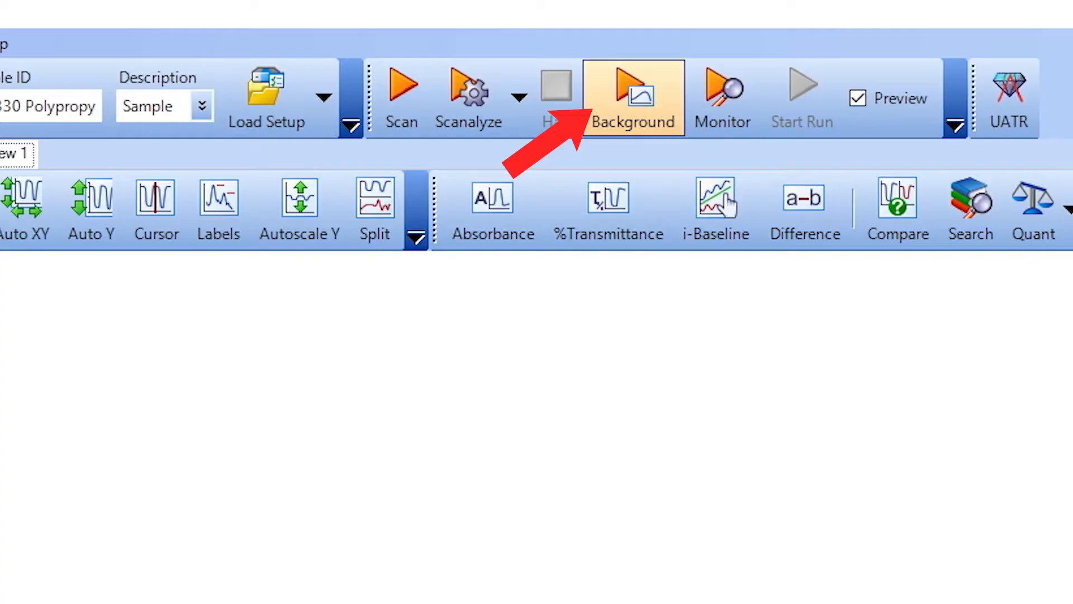
left_click(633, 95)
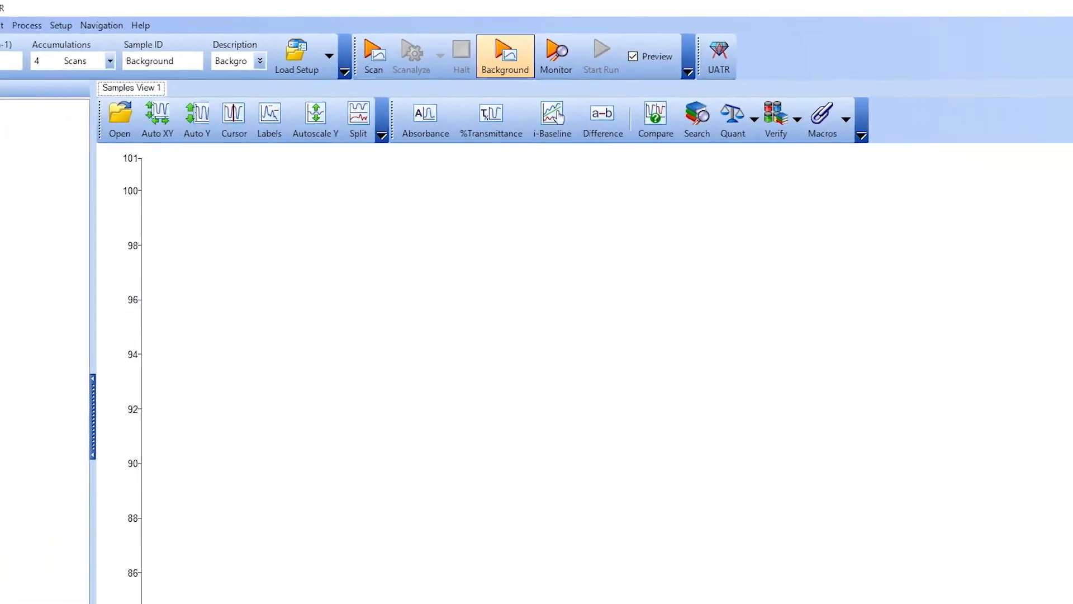
left_click(504, 52)
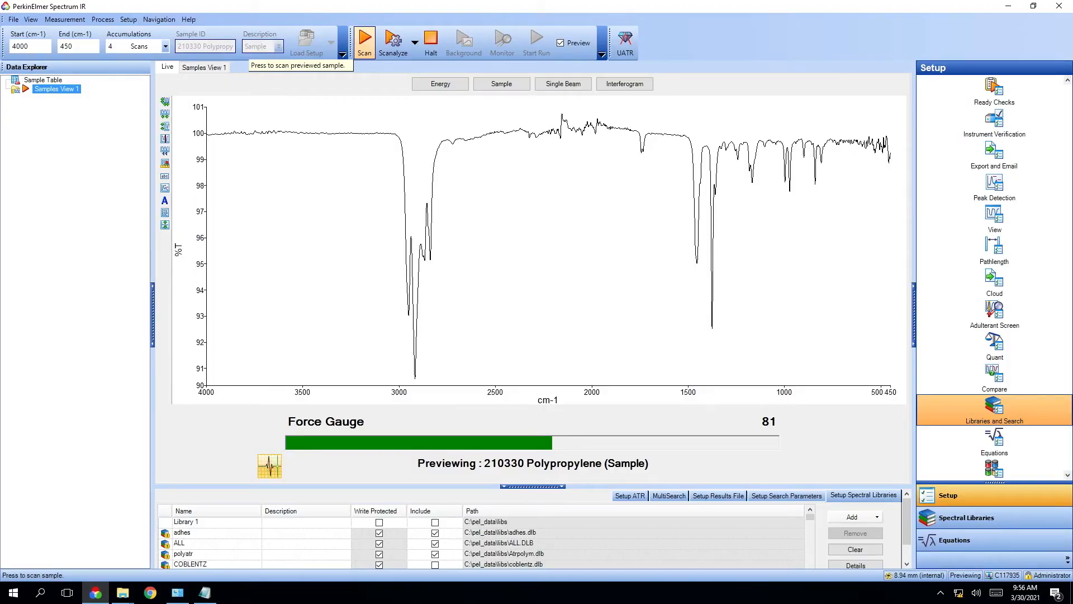
Scan the polypropylene sample spectrum and run a library search on it.
left_click(364, 41)
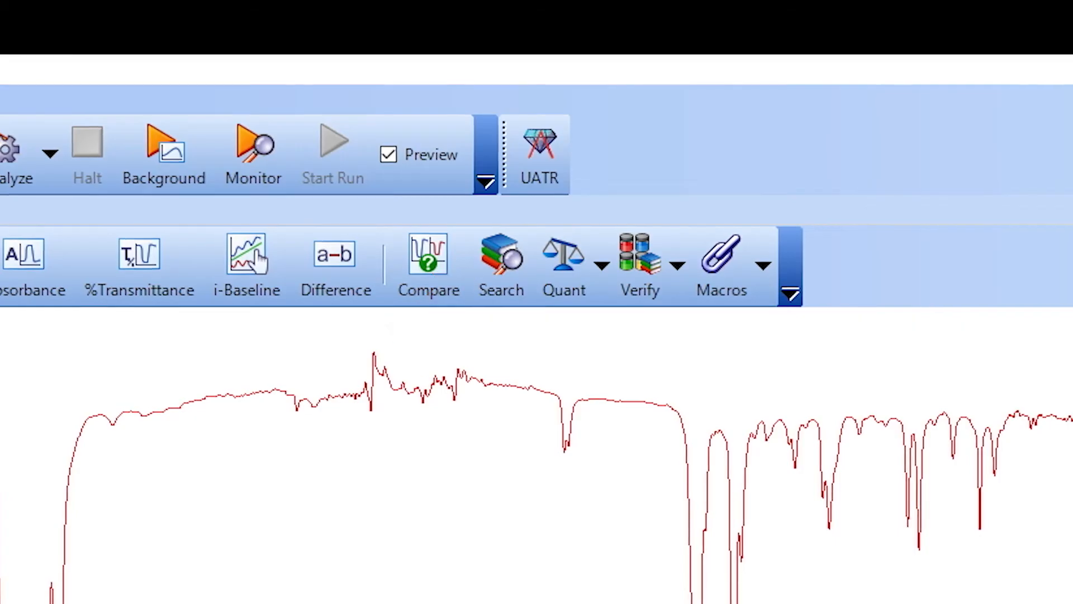
left_click(501, 259)
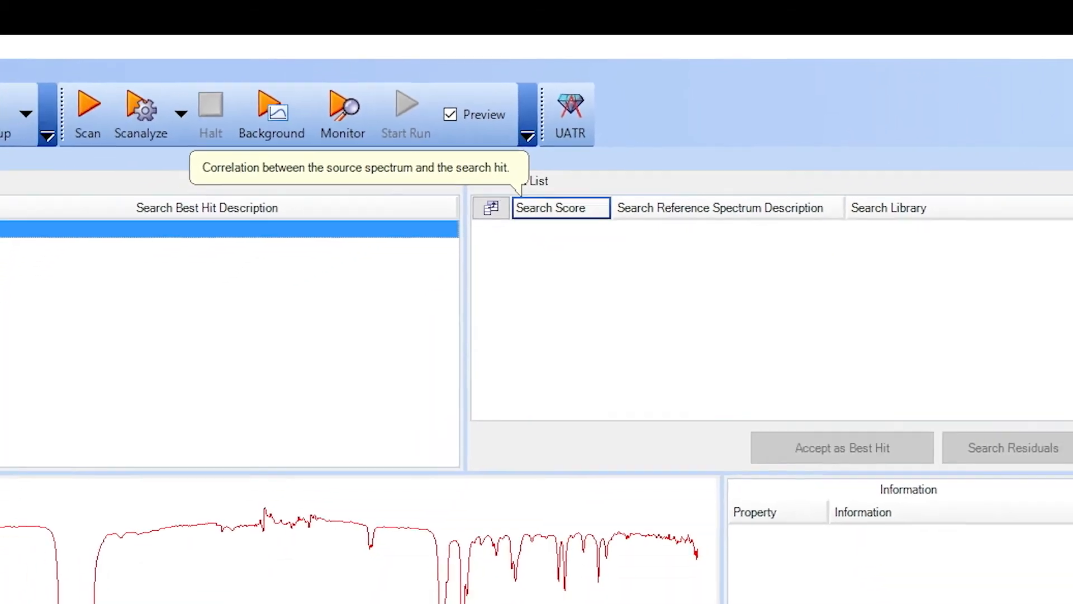